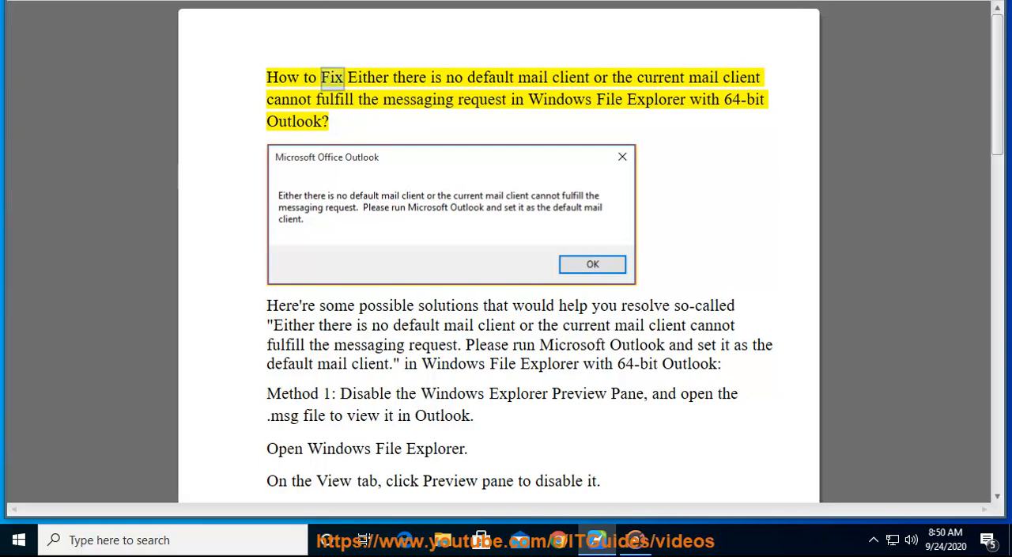
Step: Select words in the guide's title and introduction, then scroll down to Method 1's steps
double_click(659, 77)
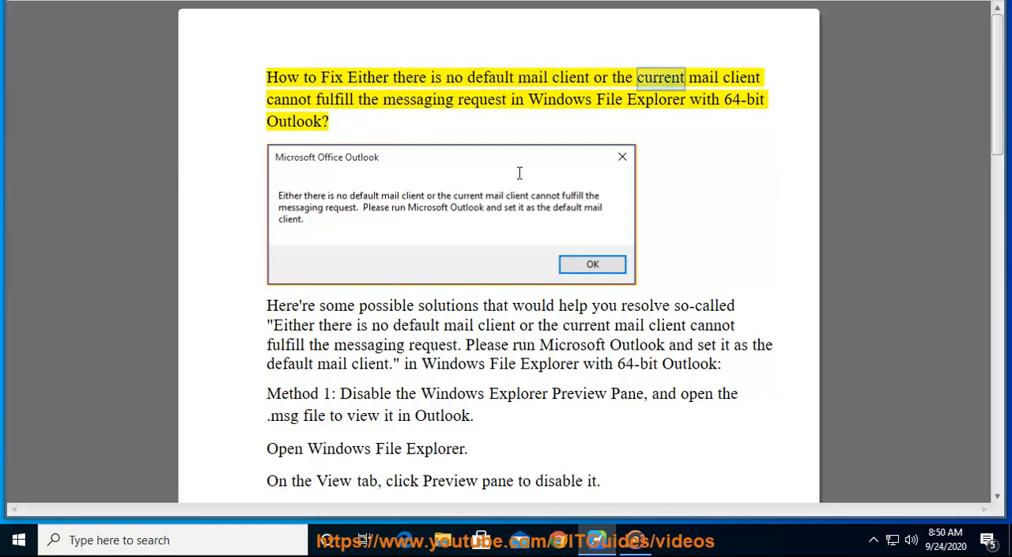
double_click(481, 99)
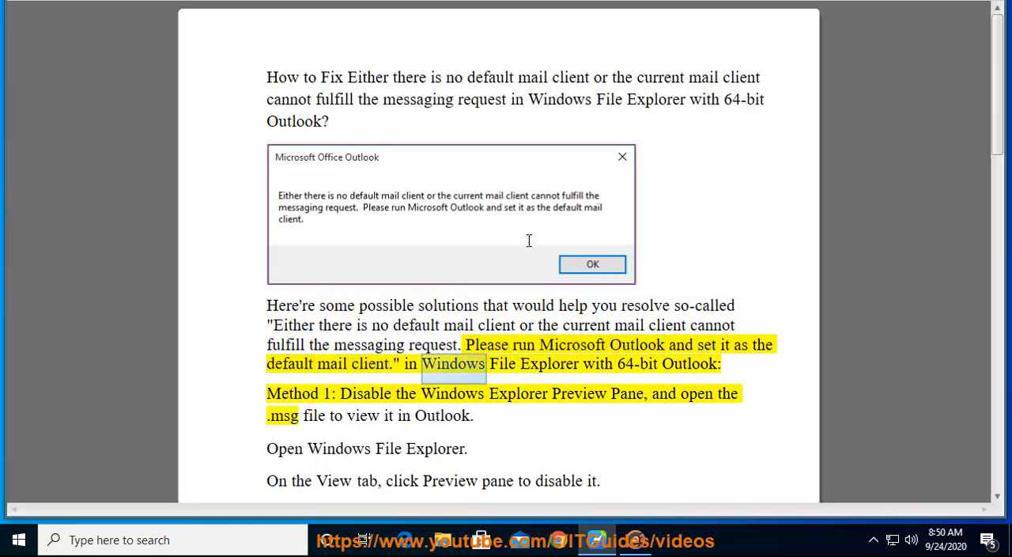
double_click(690, 364)
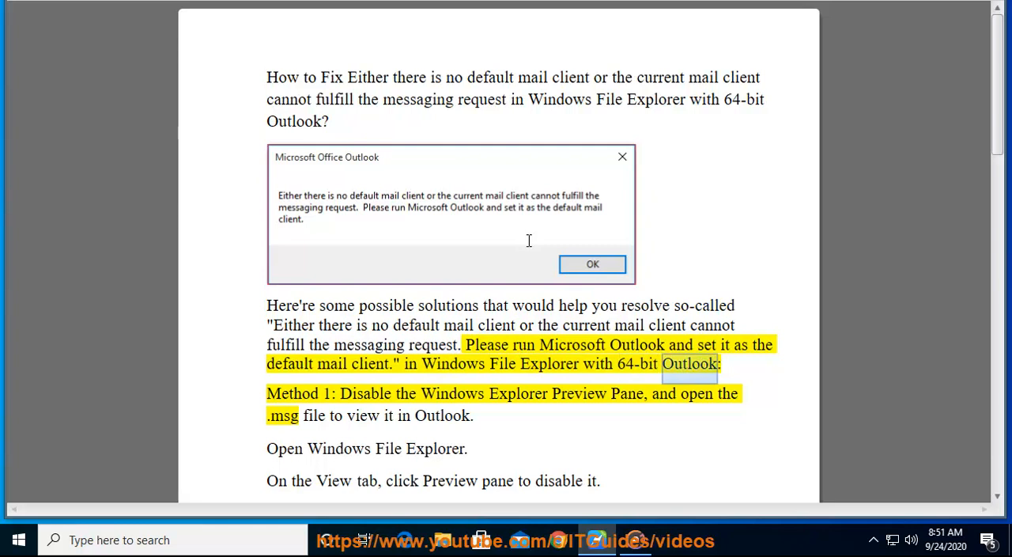
double_click(452, 393)
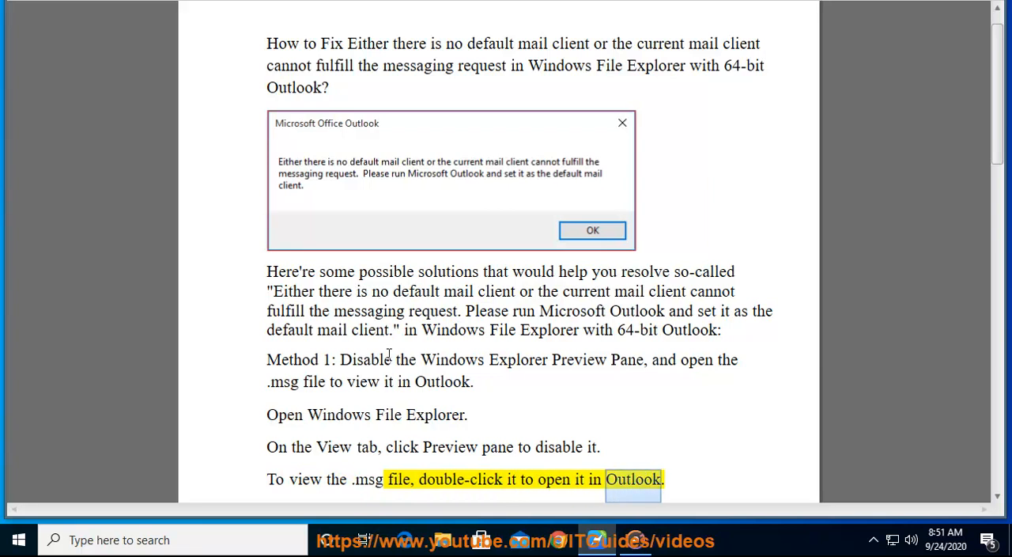
scroll("down", 3)
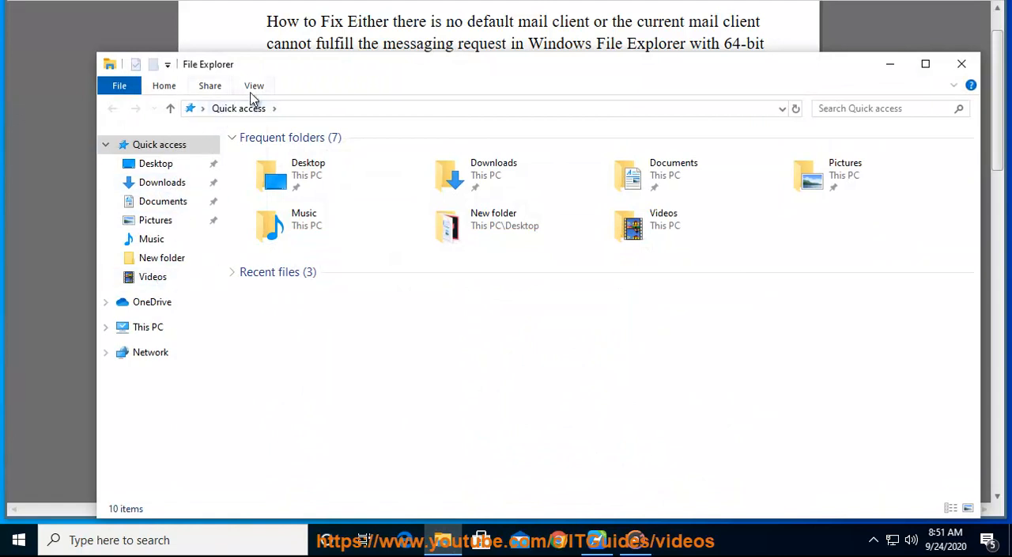
left_click(254, 85)
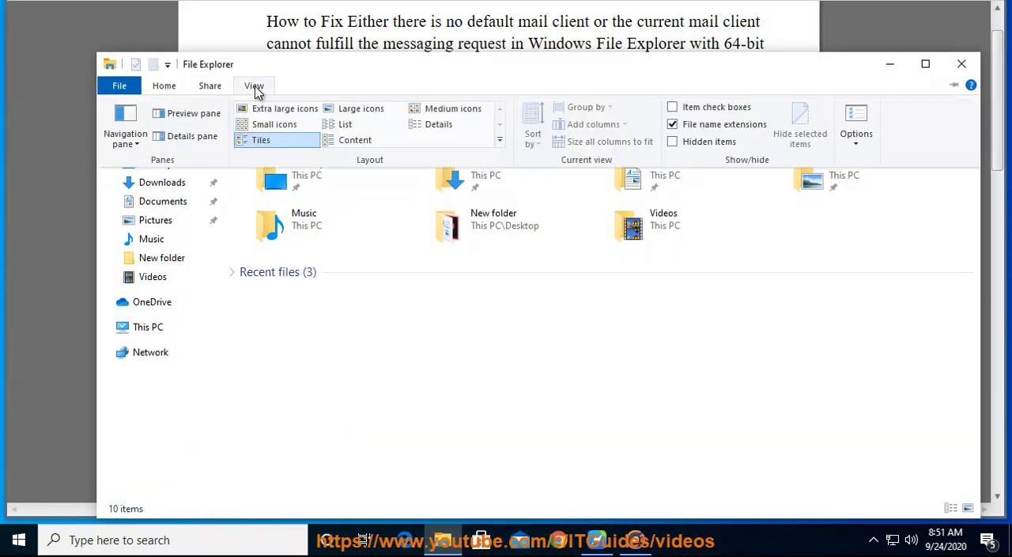
mouse_move(364, 97)
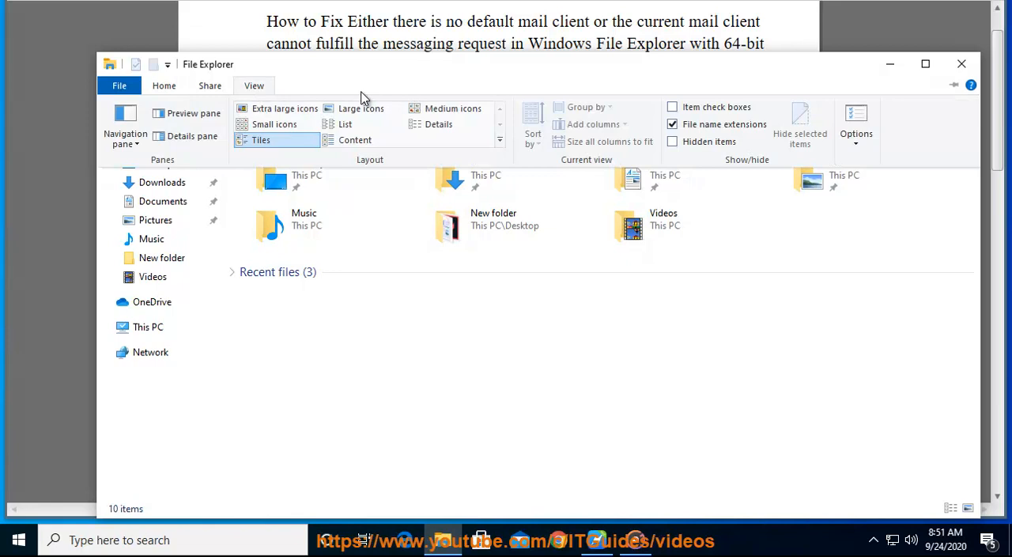
left_click(439, 124)
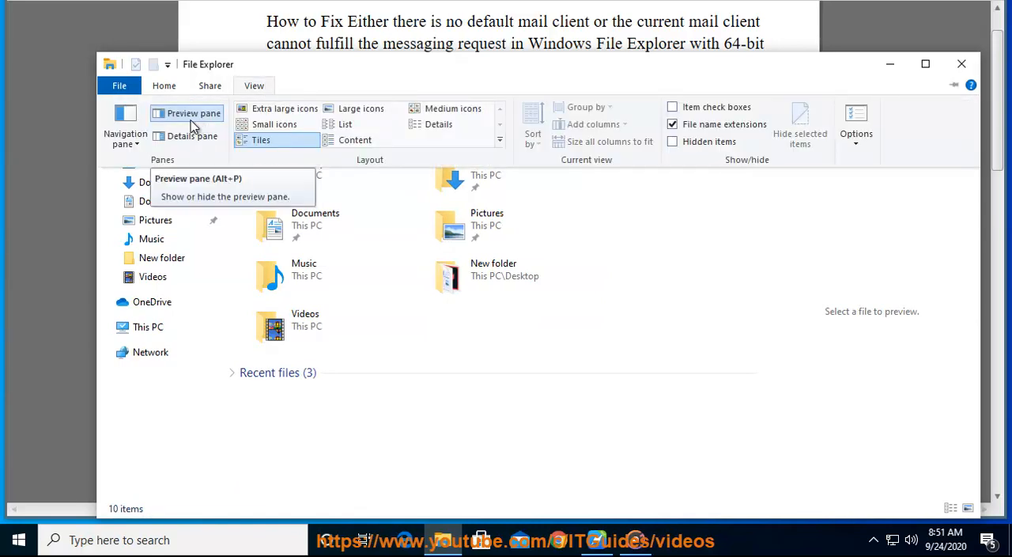
mouse_move(184, 120)
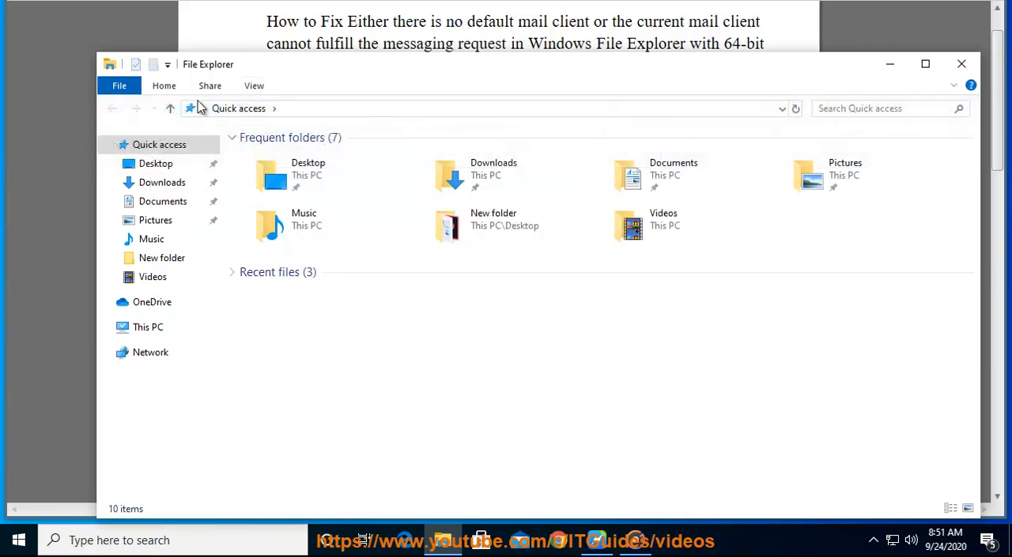
Step: In Documents, create a new text file named TEST.MSG and accept the extension change
left_click(253, 86)
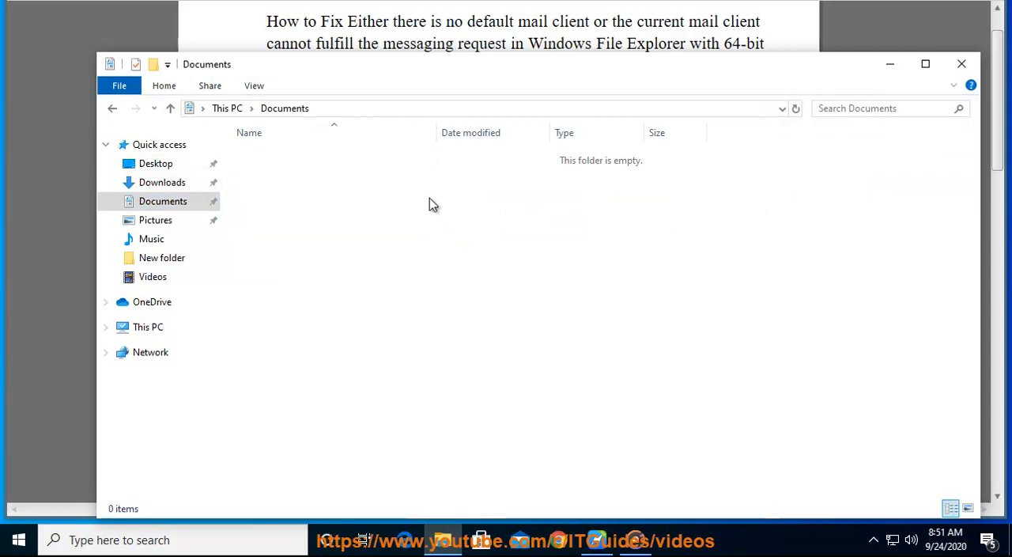
right_click(433, 203)
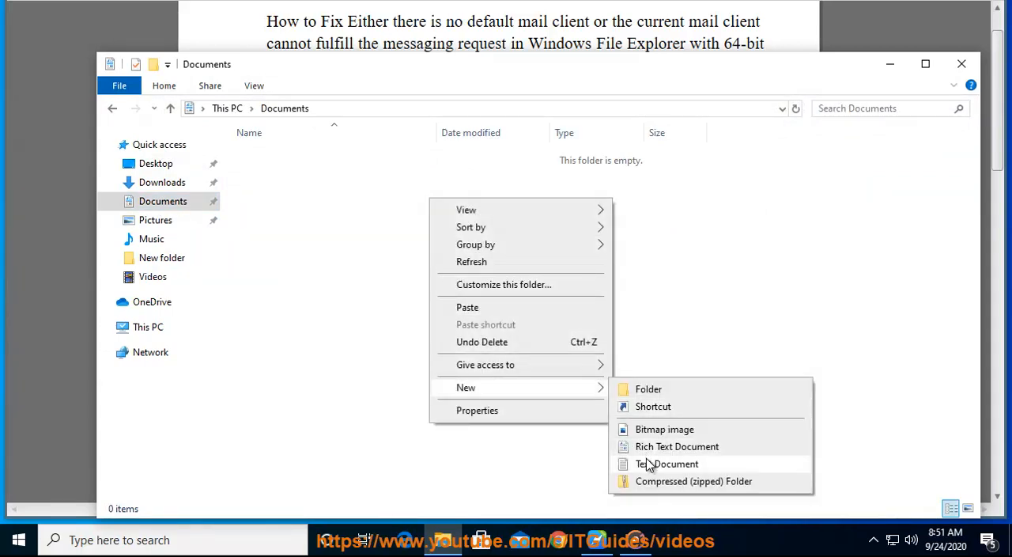
left_click(666, 463)
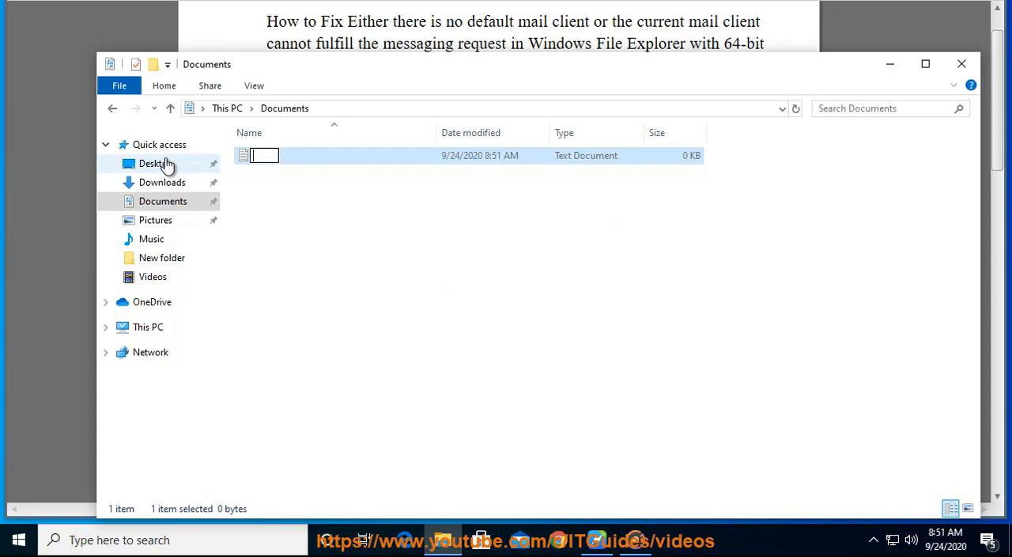
type("TEST.")
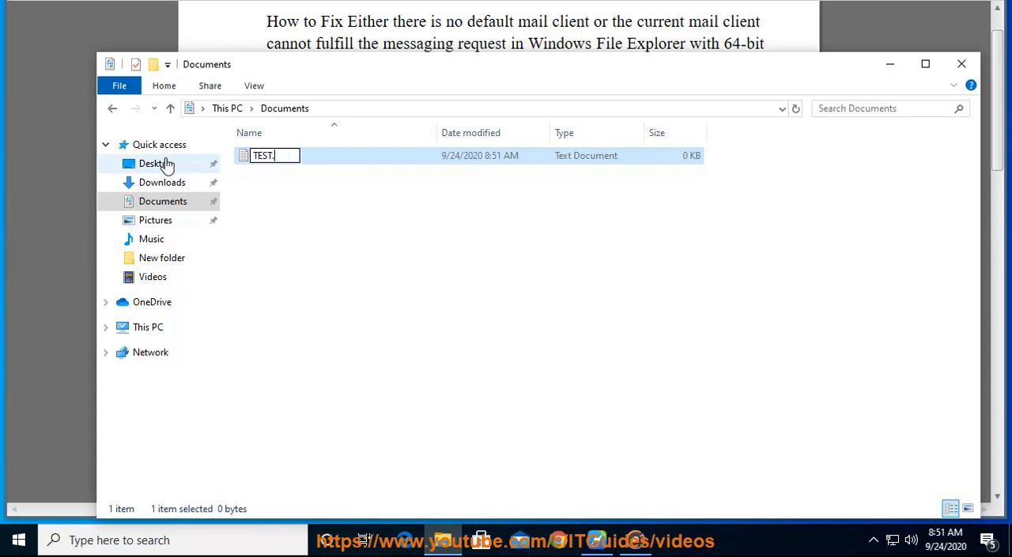
key("enter")
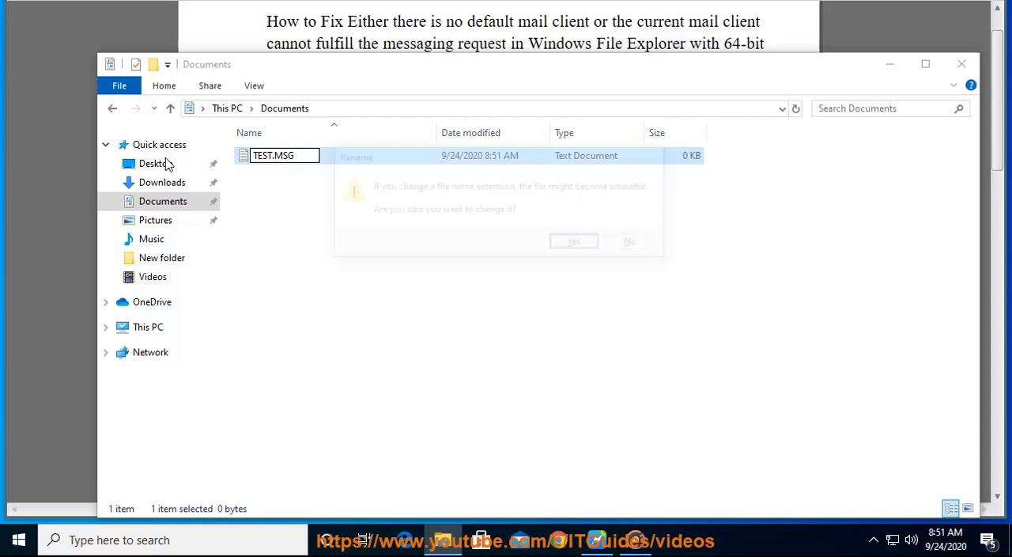
left_click(574, 240)
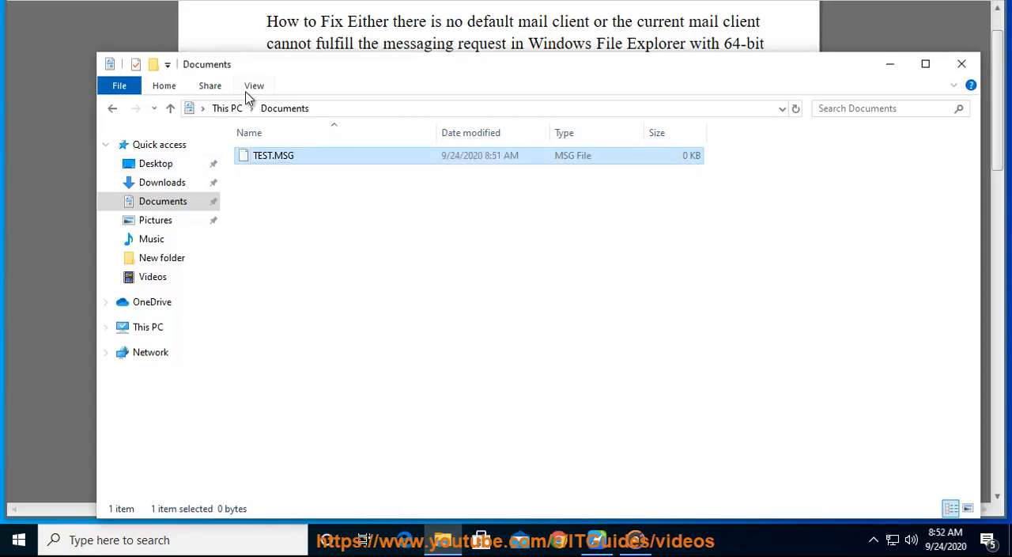
left_click(254, 86)
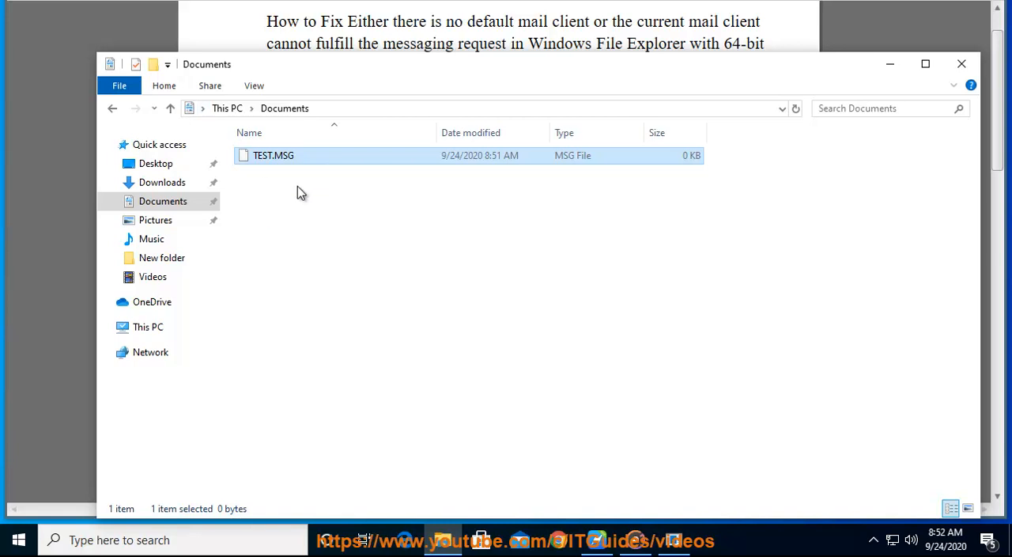
left_click(253, 86)
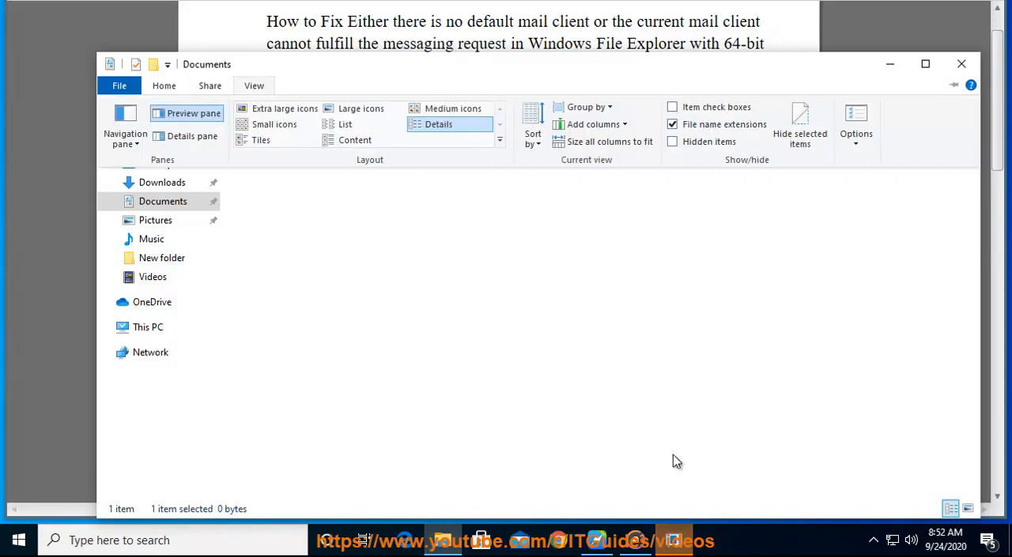
double_click(273, 155)
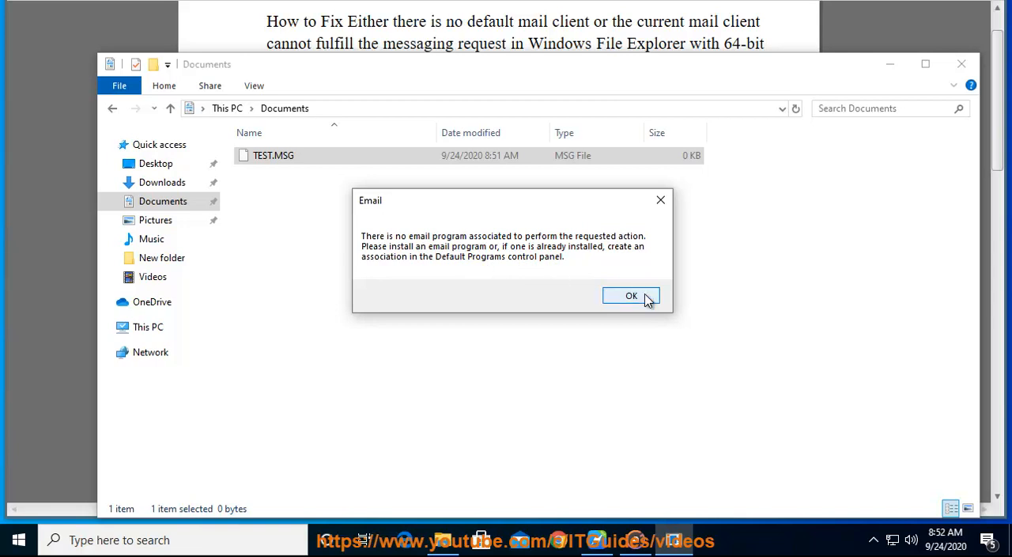
left_click(631, 295)
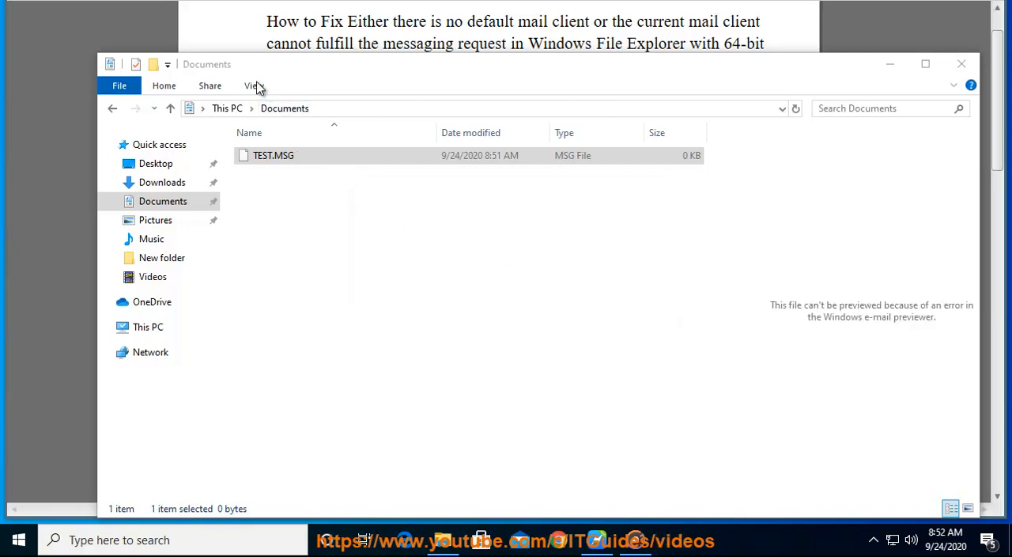
left_click(254, 85)
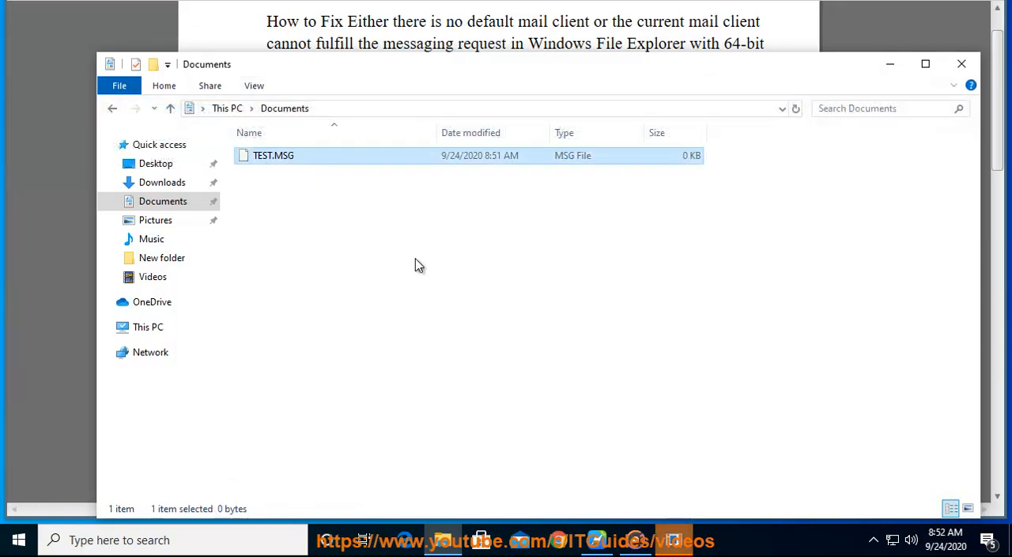
double_click(273, 155)
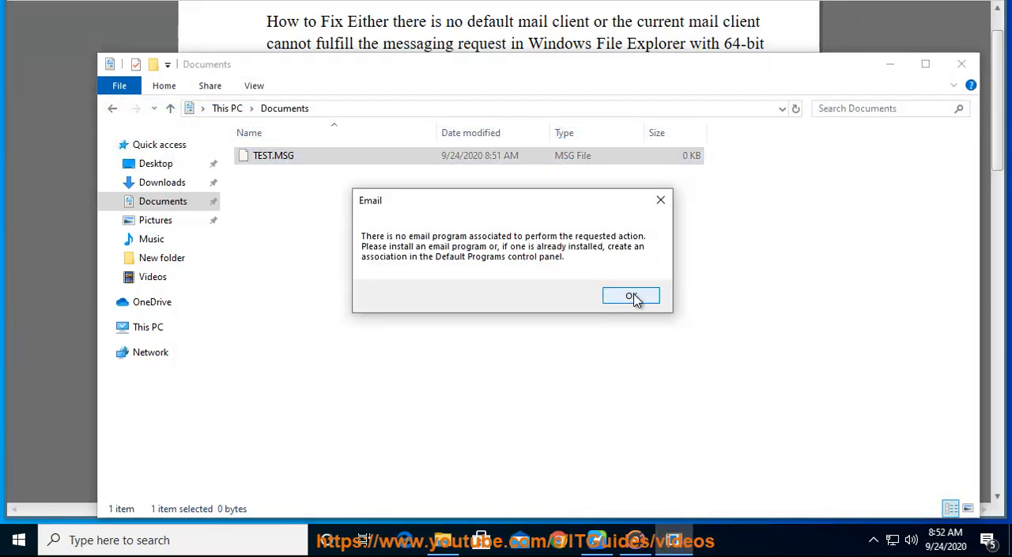
left_click(631, 295)
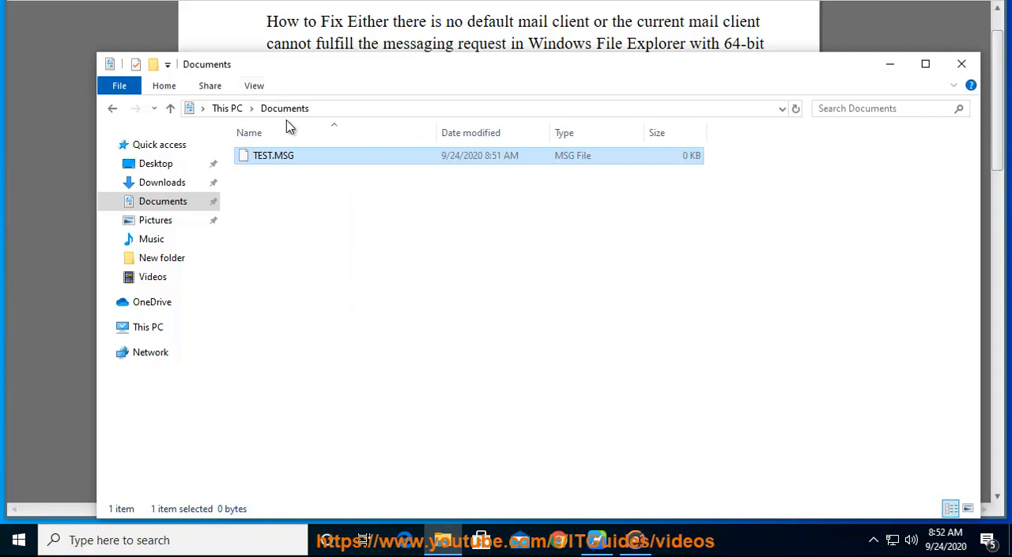
left_click(254, 85)
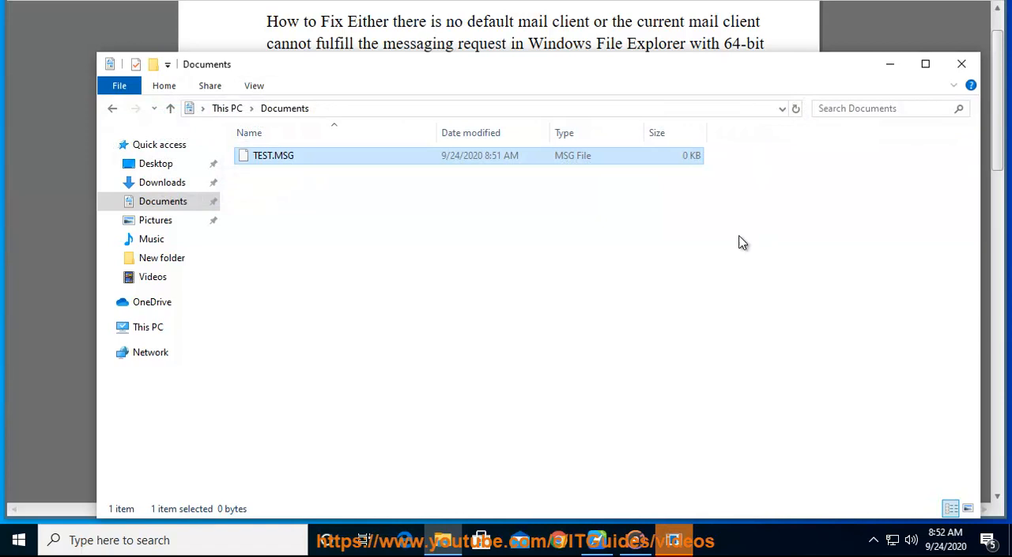
double_click(272, 155)
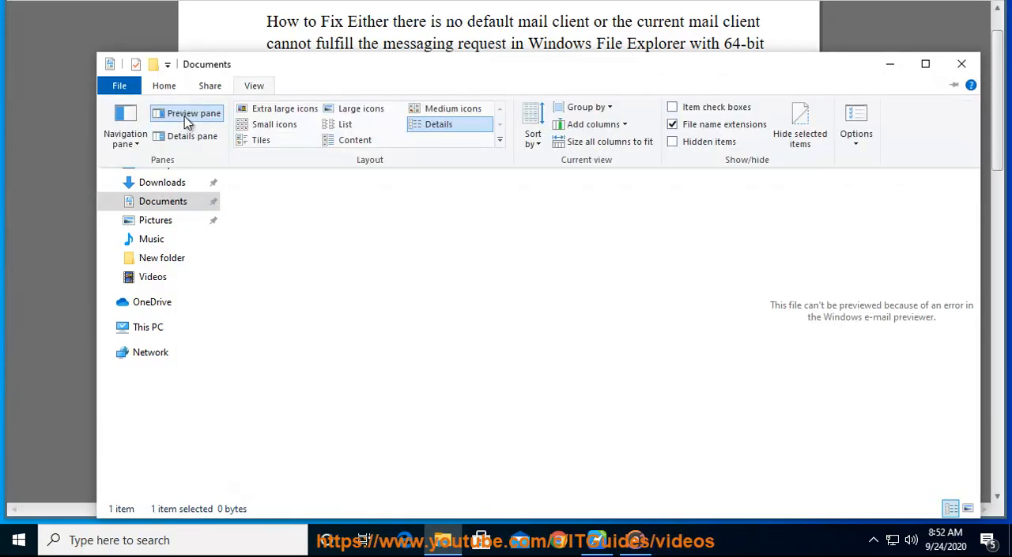
left_click(194, 113)
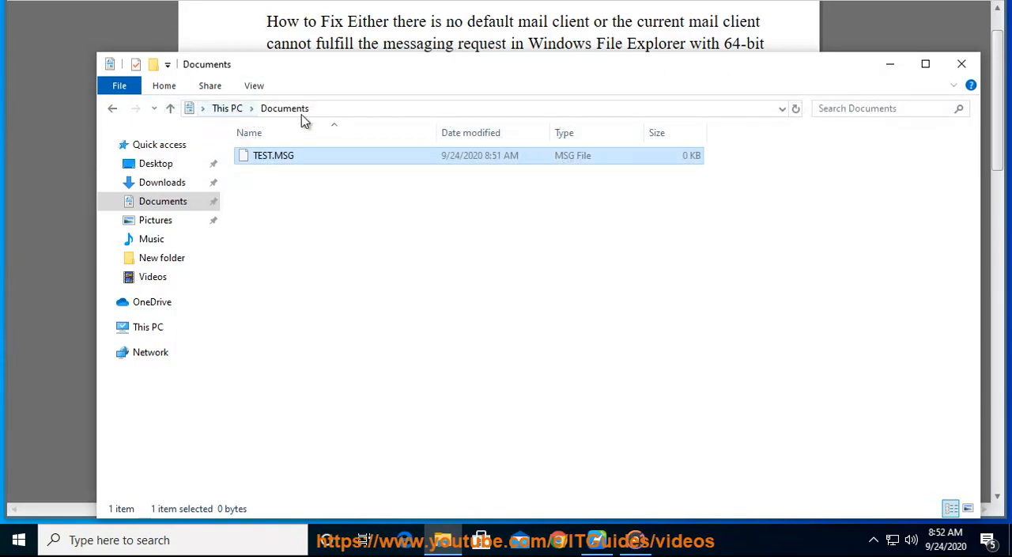
mouse_move(593, 526)
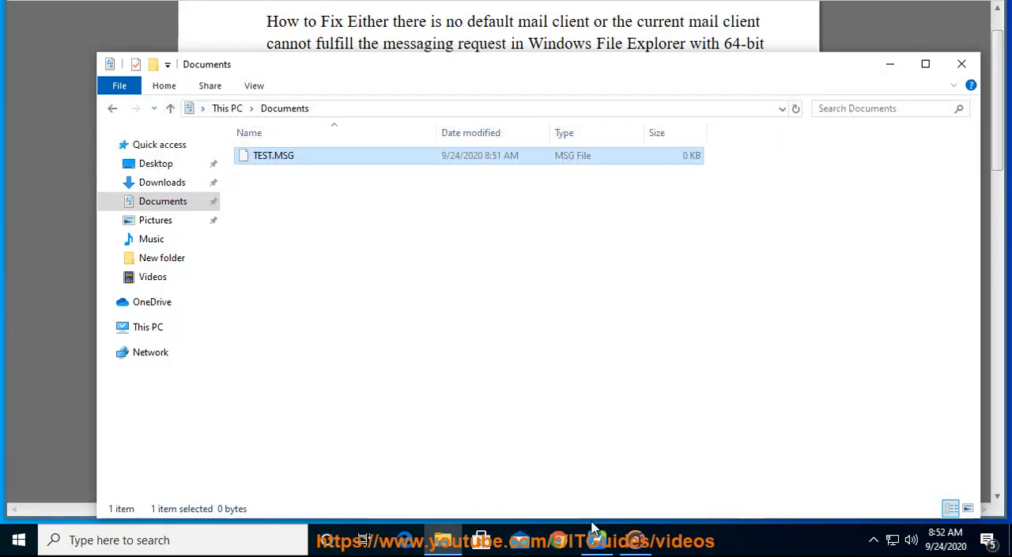
Step: Bring the fix guide to the front and scroll through Method 2 to Method 3 on add-ins
double_click(273, 155)
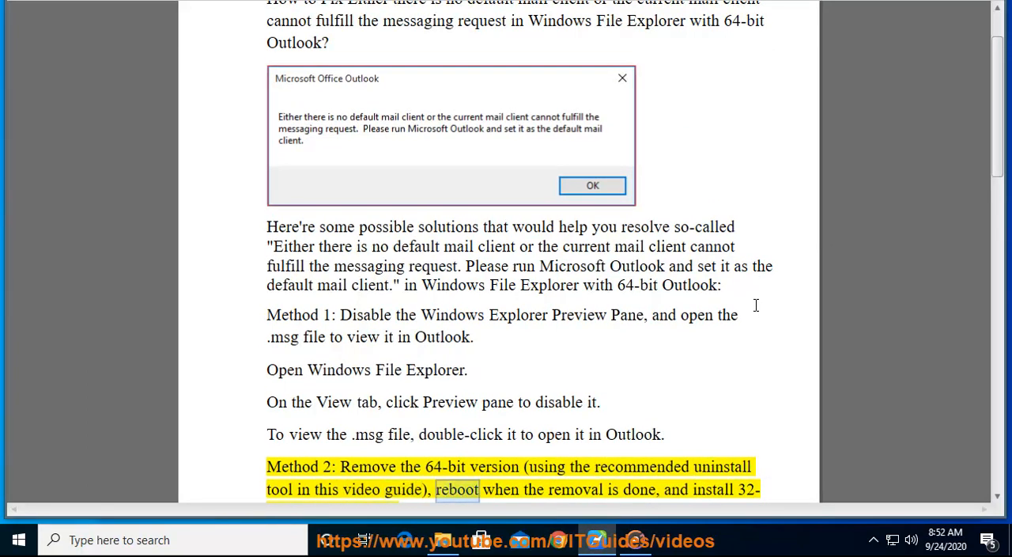
scroll("down", 3)
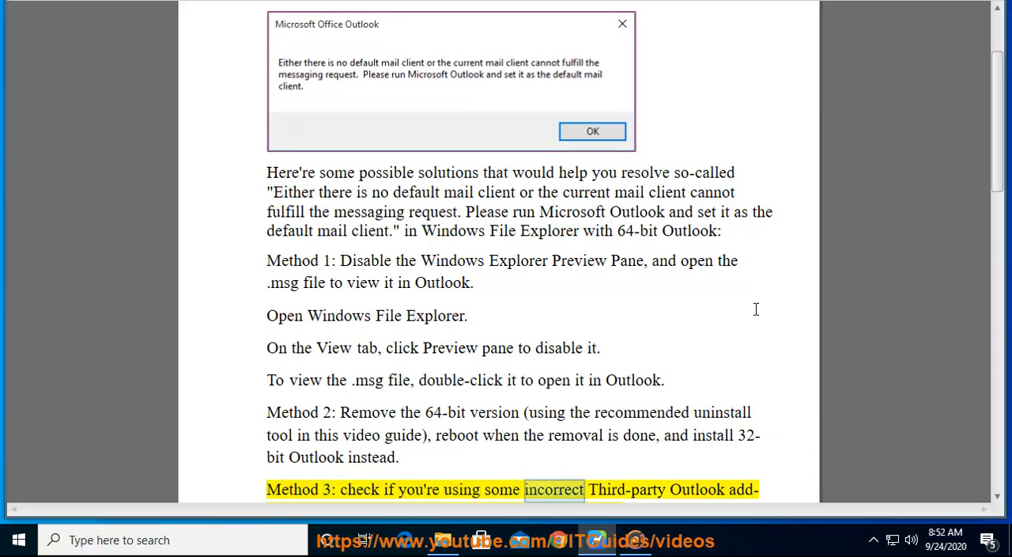
scroll("down", 3)
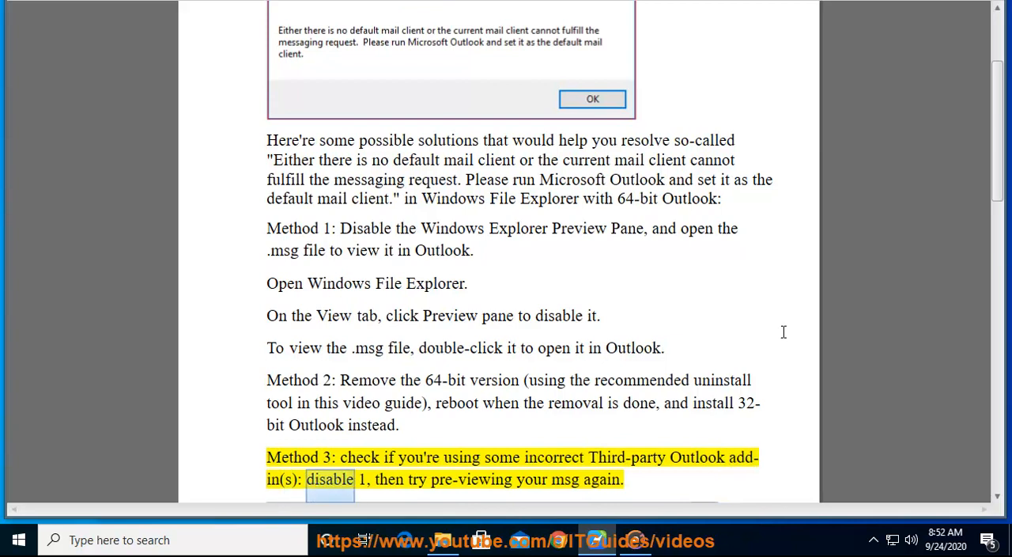